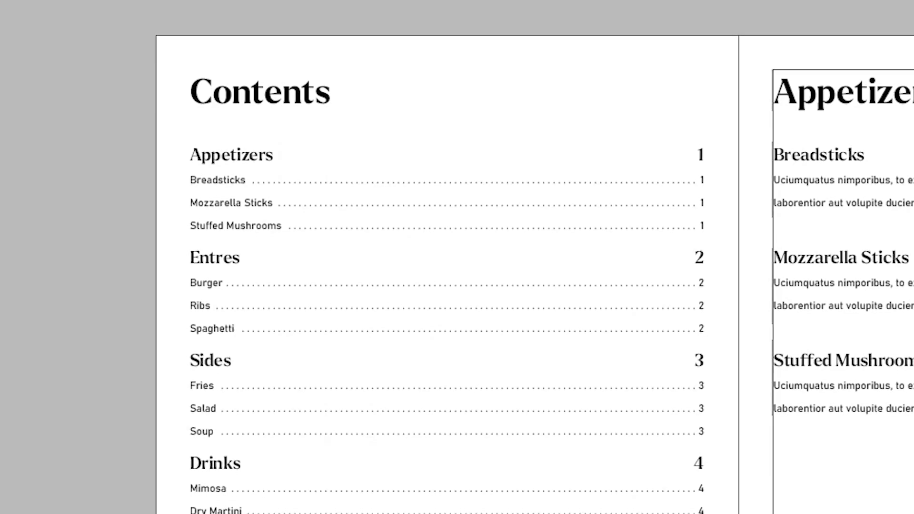
# - Review the finished Contents example and close the Sub-Heading style's Paragraph Style Options
pyautogui.scroll(-3)
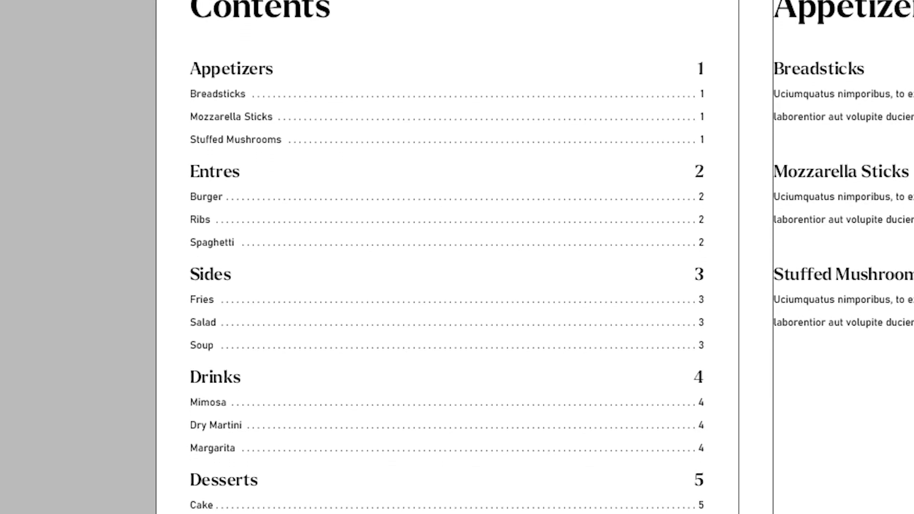
pyautogui.scroll(-3)
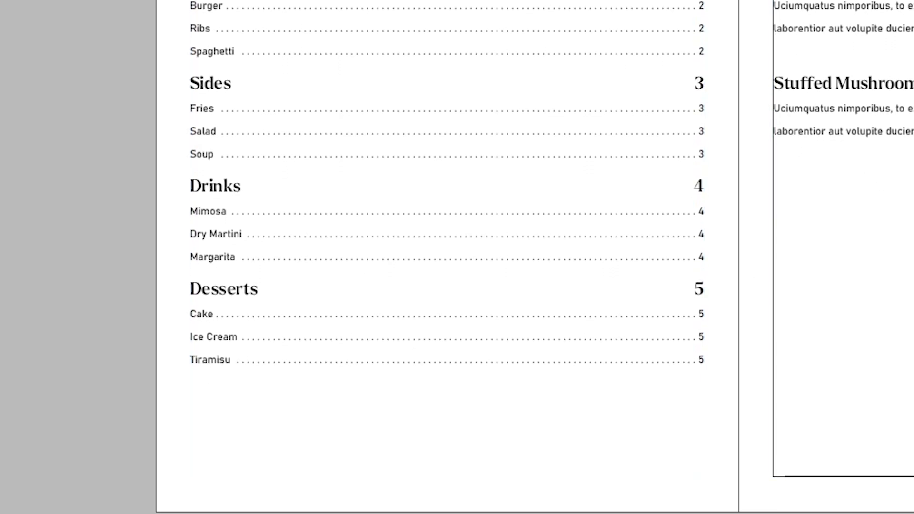
pyautogui.scroll(-3)
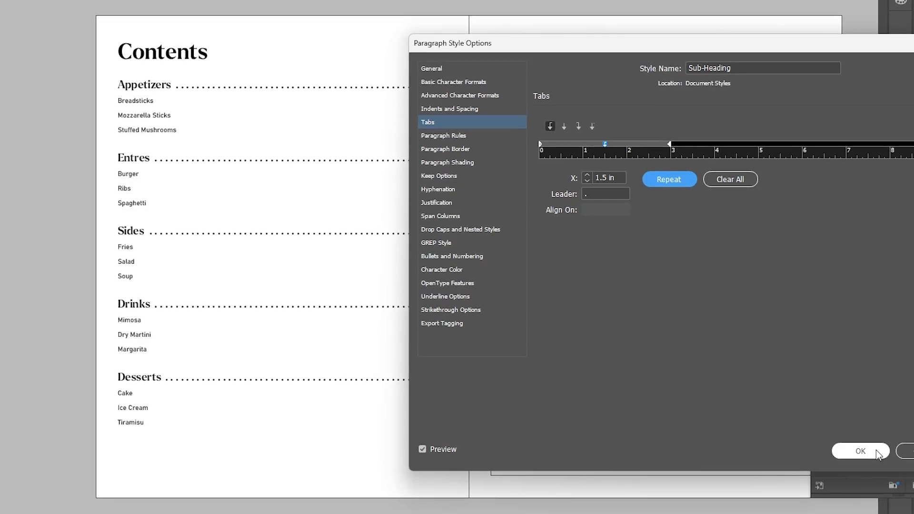
pyautogui.click(859, 450)
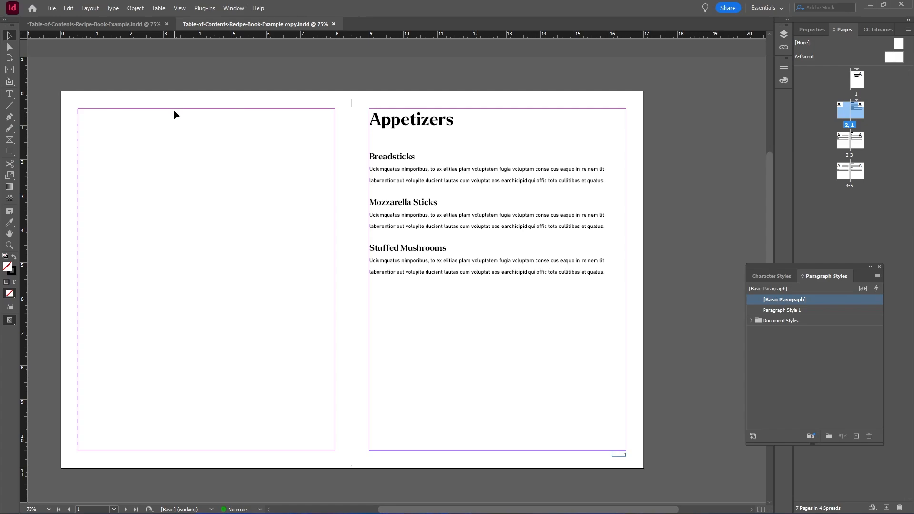
# - Select the Breadsticks heading to reveal it uses Sub-Heading within the Document Styles group
pyautogui.moveTo(826, 277); pyautogui.dragTo(704, 290)
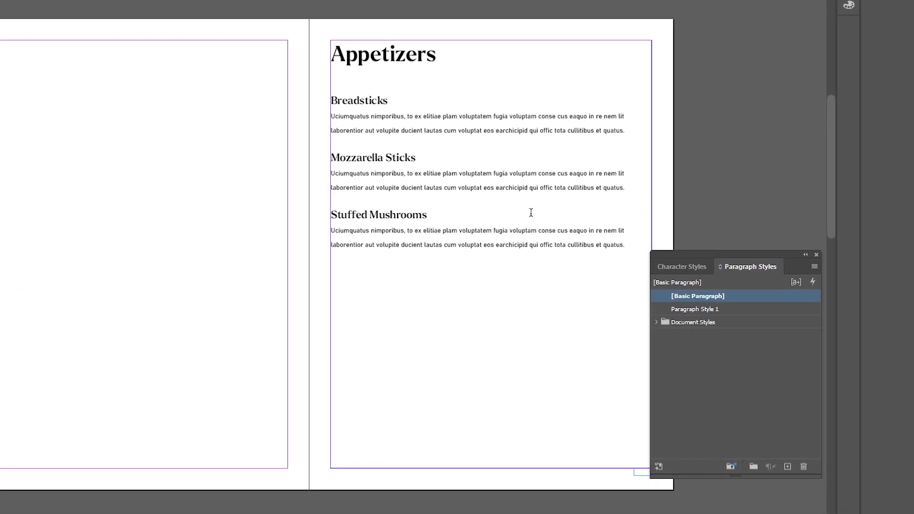
pyautogui.click(656, 321)
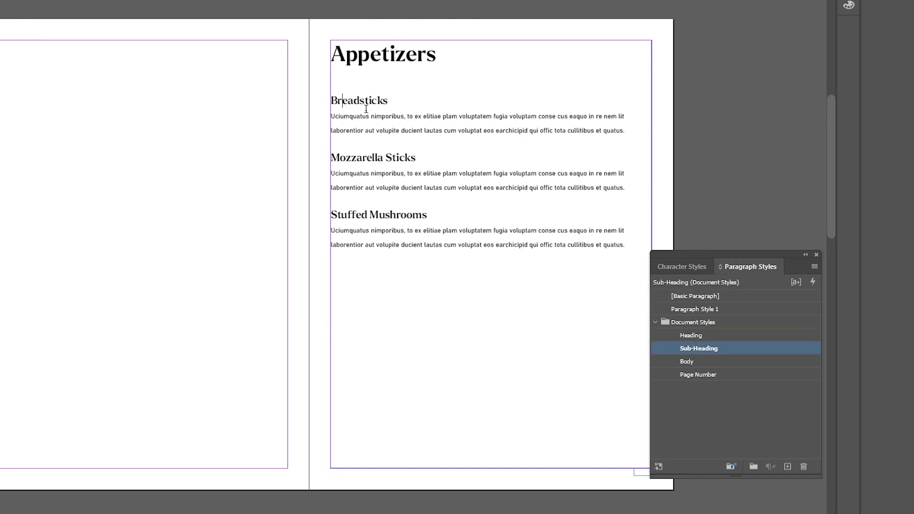
pyautogui.scroll(-3)
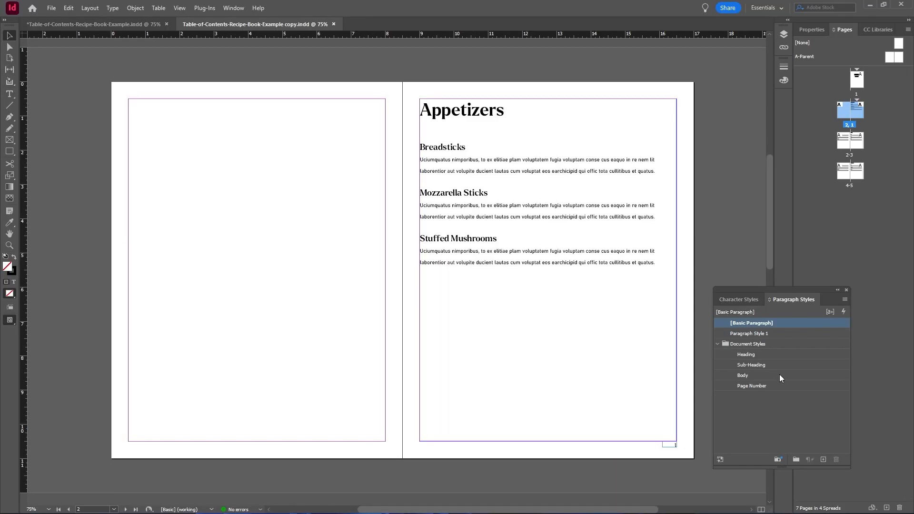
# - Duplicate the Body paragraph style and rename the copy 'Body TOC'
pyautogui.click(823, 460)
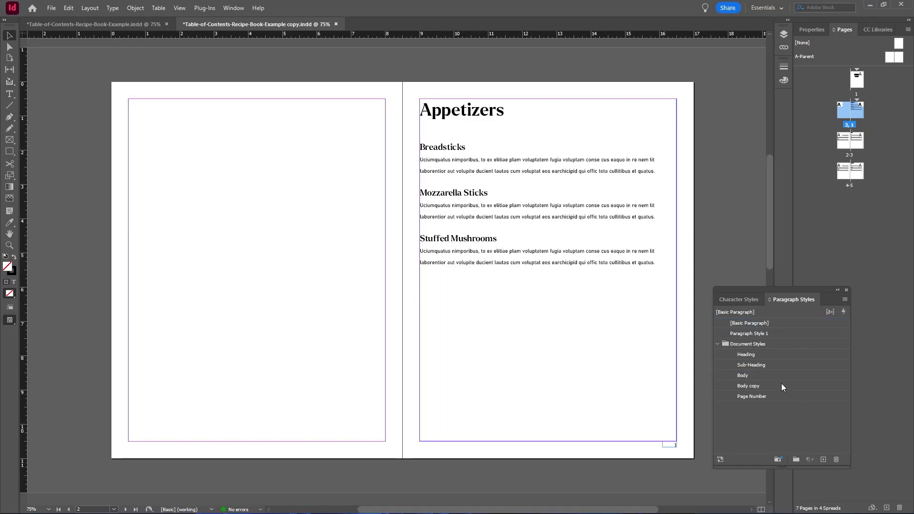
pyautogui.click(748, 386)
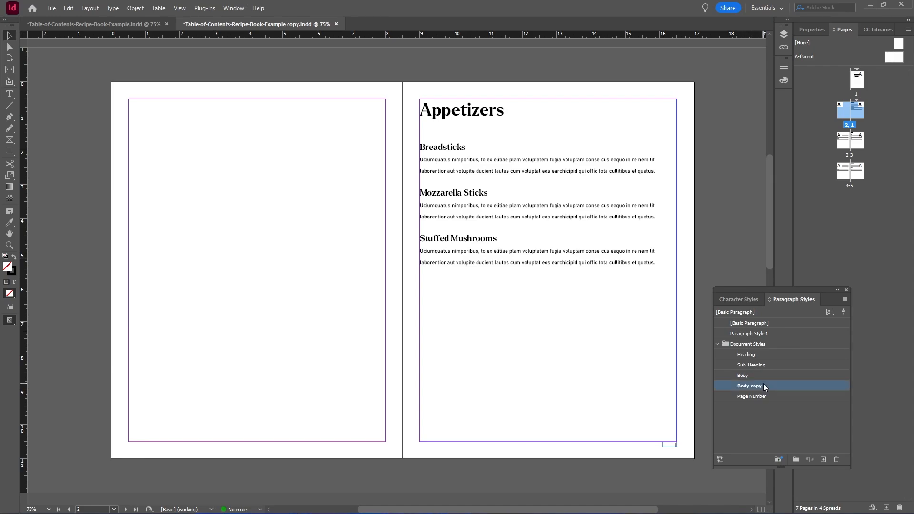
pyautogui.doubleClick(750, 386)
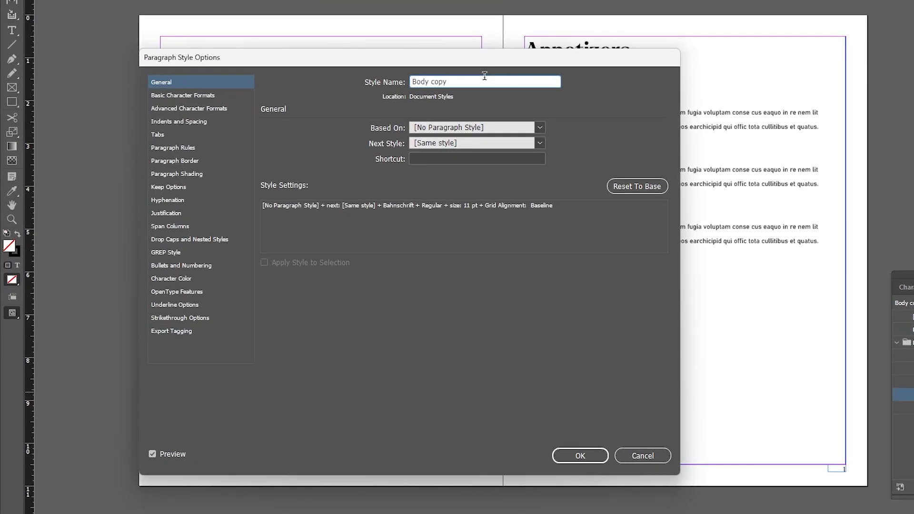
pyautogui.write('Body TOC')
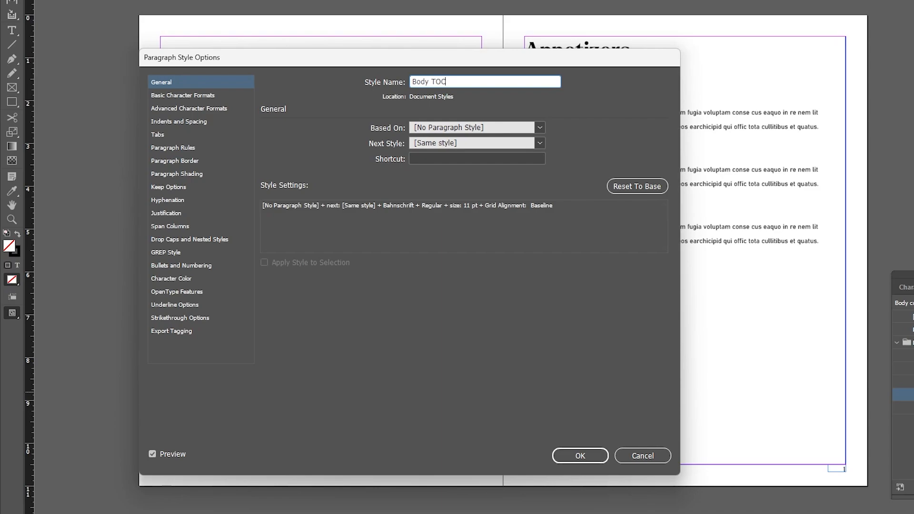
pyautogui.moveTo(601, 424)
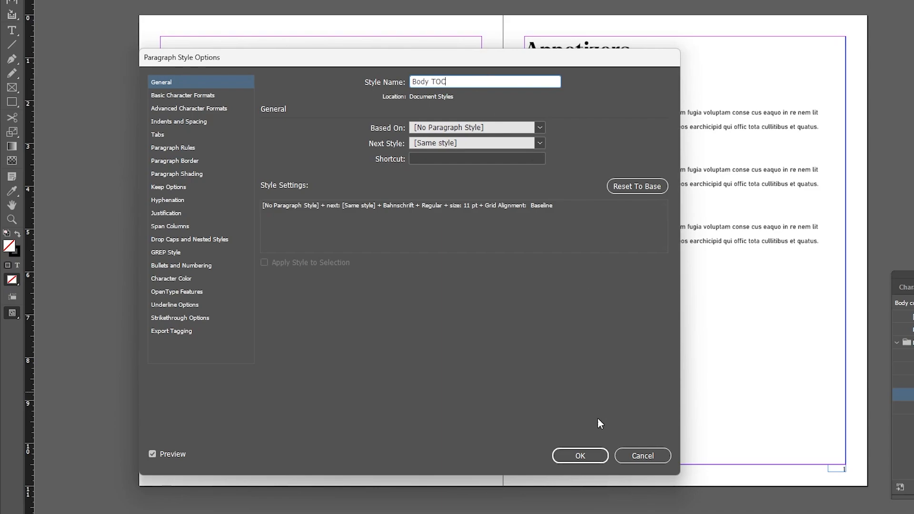
pyautogui.click(579, 455)
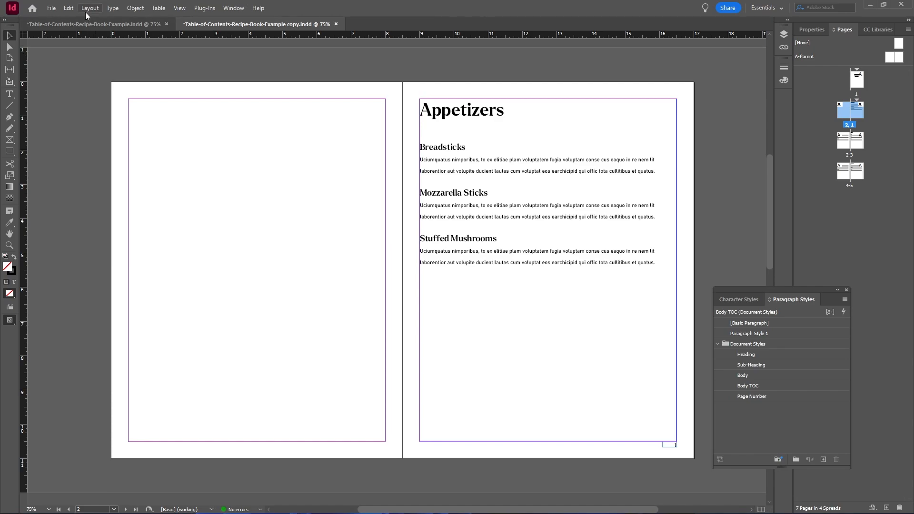
# - Start a Table of Contents from the Layout menu with the Contents title styled as Heading
pyautogui.click(89, 8)
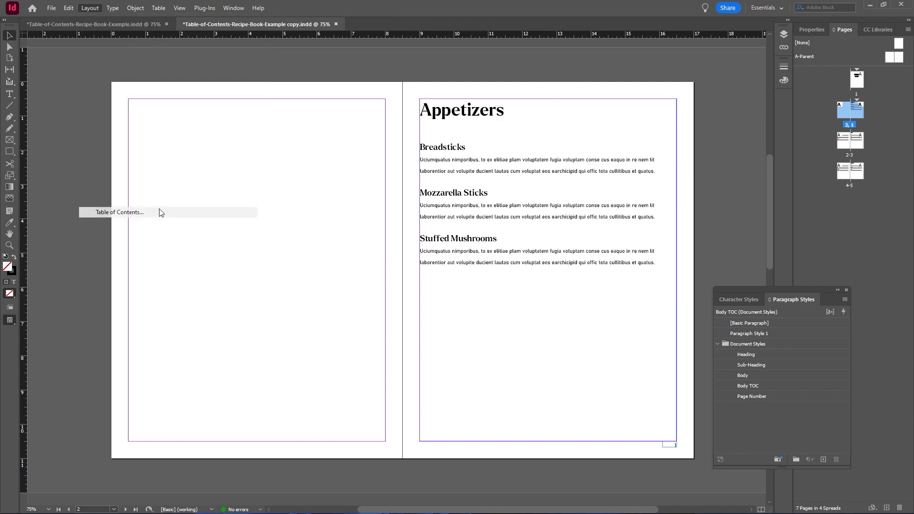
pyautogui.click(119, 211)
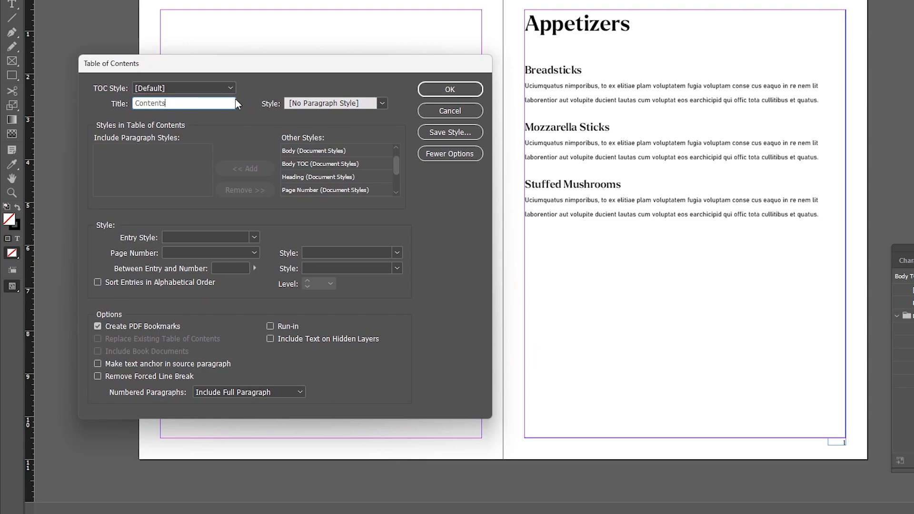
pyautogui.moveTo(347, 128)
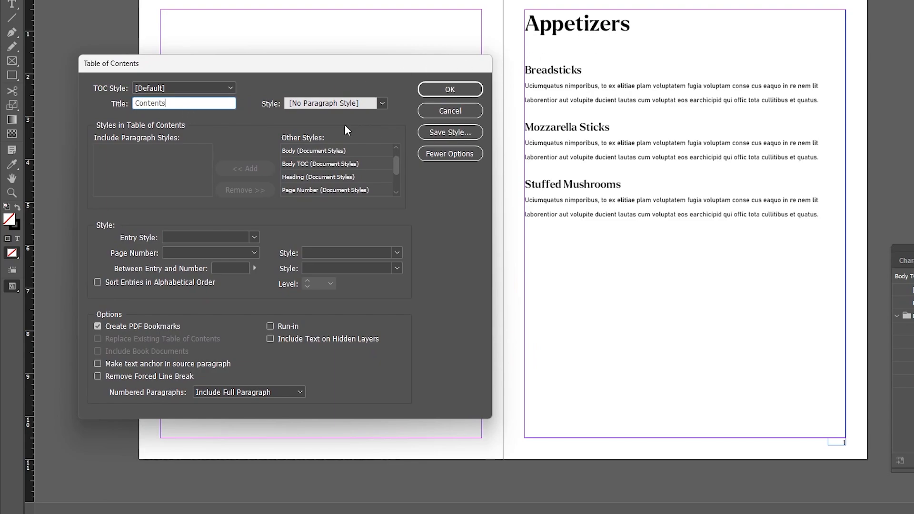
pyautogui.click(382, 103)
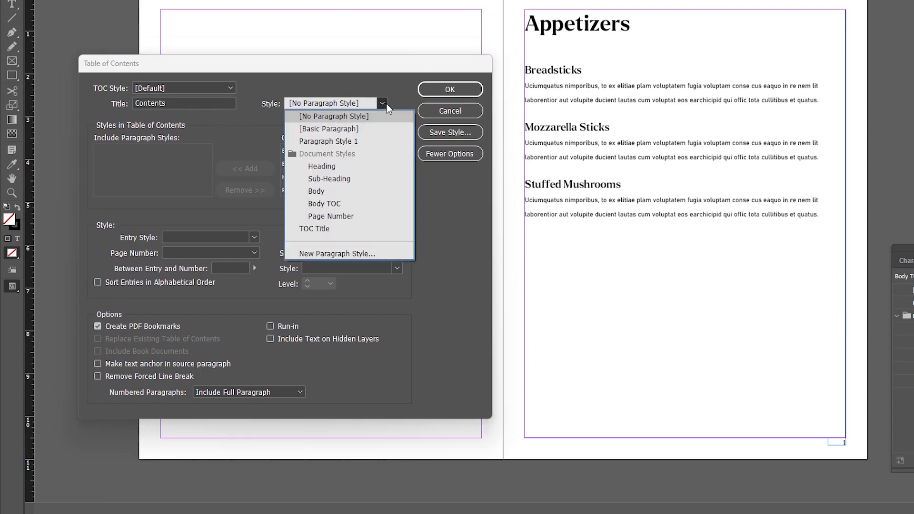
pyautogui.click(321, 165)
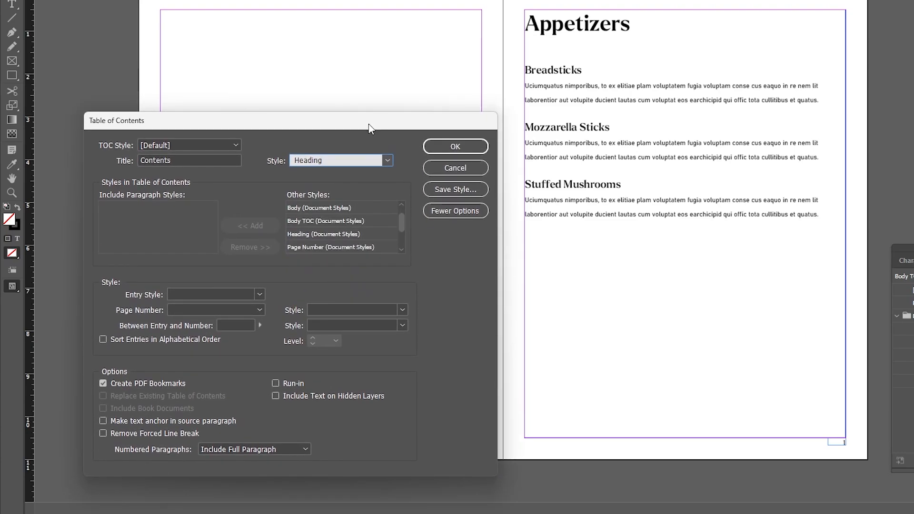
# - Include the Heading and Sub-Heading paragraph styles as contents entries, with full options shown
pyautogui.click(158, 228)
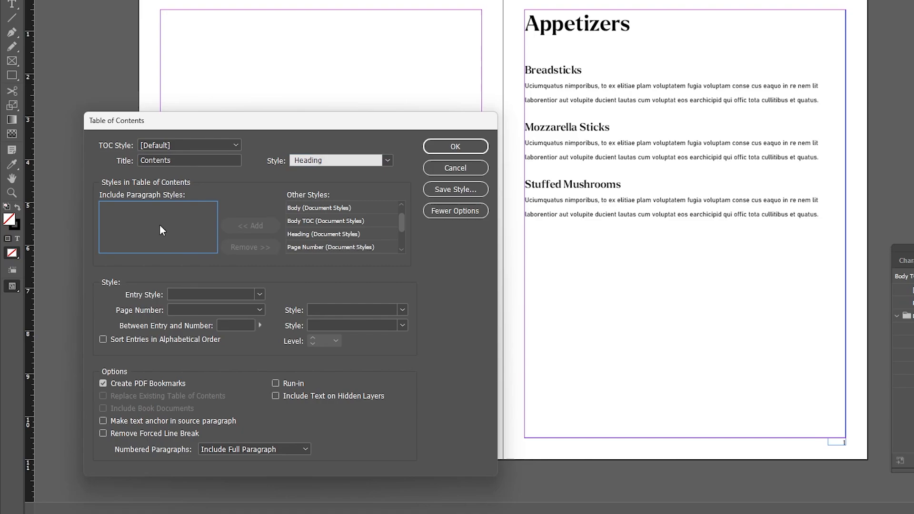
pyautogui.moveTo(538, 194)
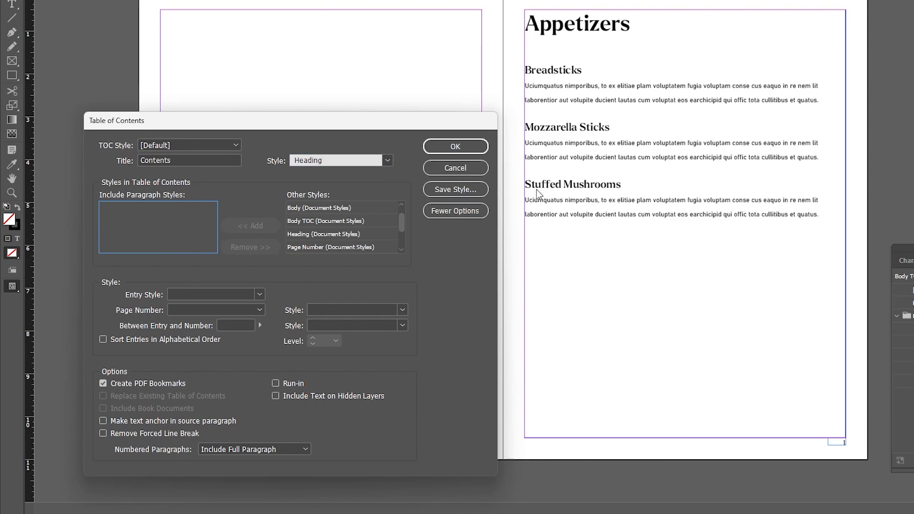
pyautogui.moveTo(536, 112)
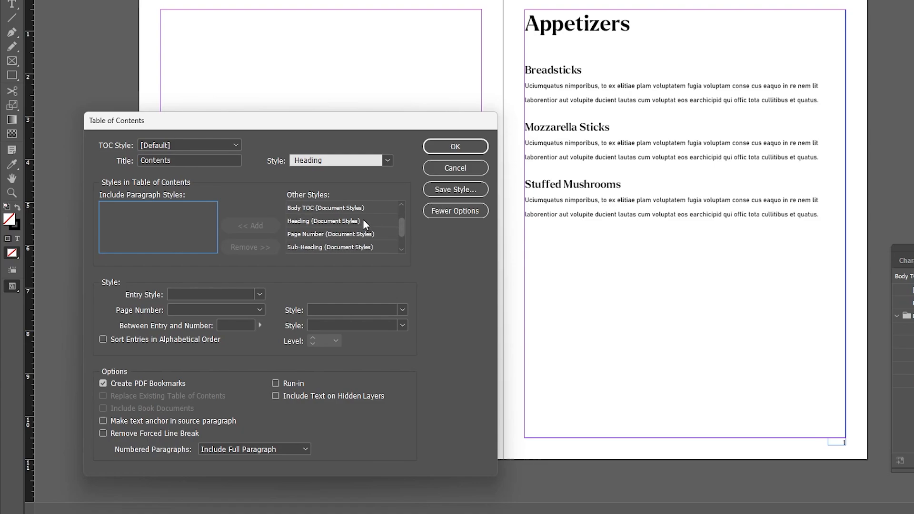
pyautogui.click(327, 220)
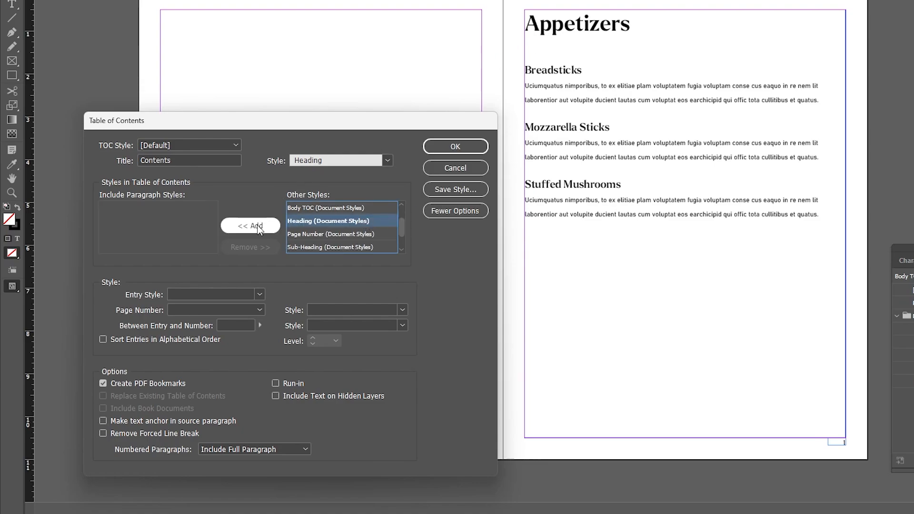
pyautogui.click(251, 226)
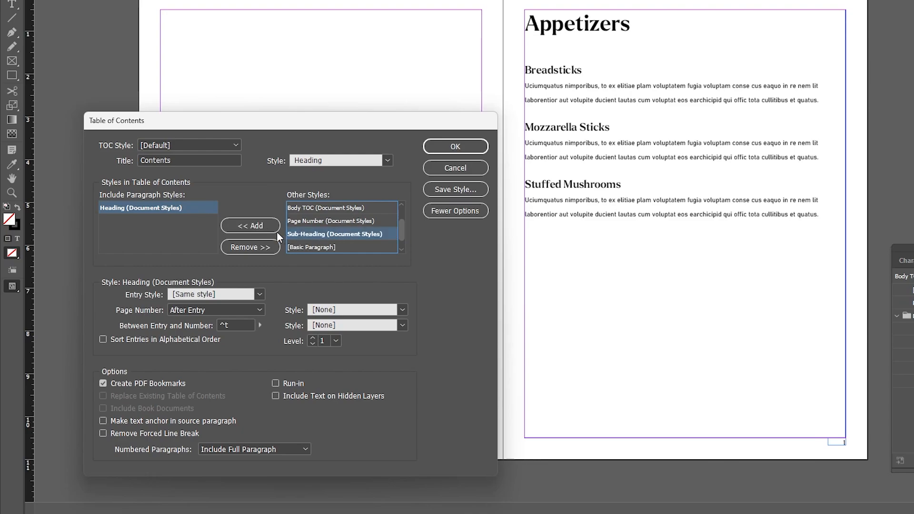
pyautogui.click(250, 226)
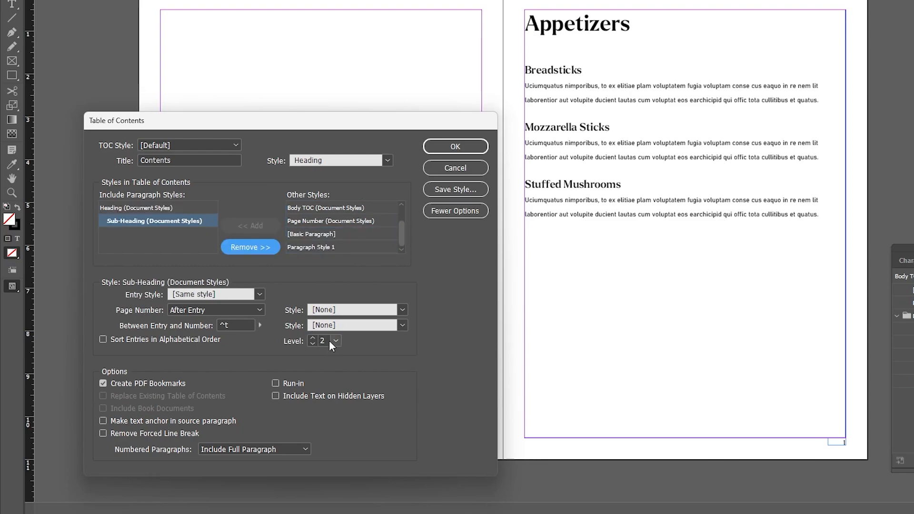
pyautogui.click(456, 211)
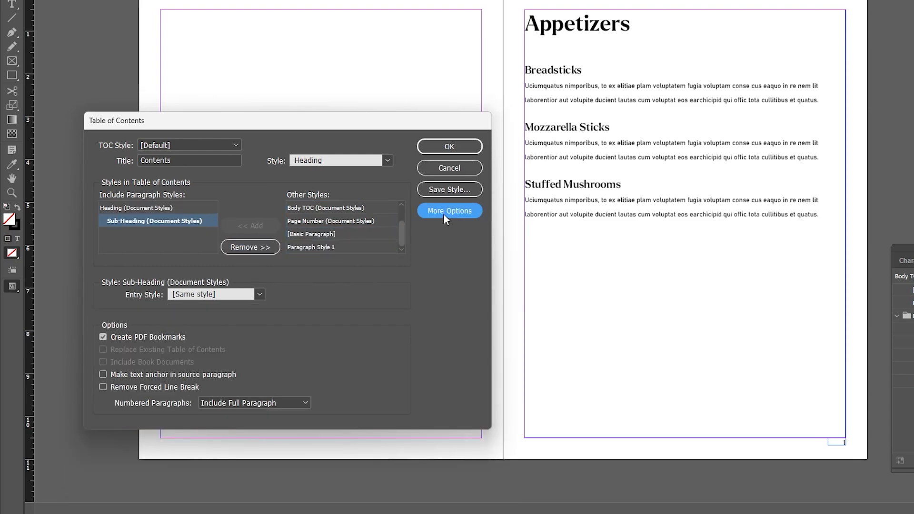
pyautogui.click(449, 210)
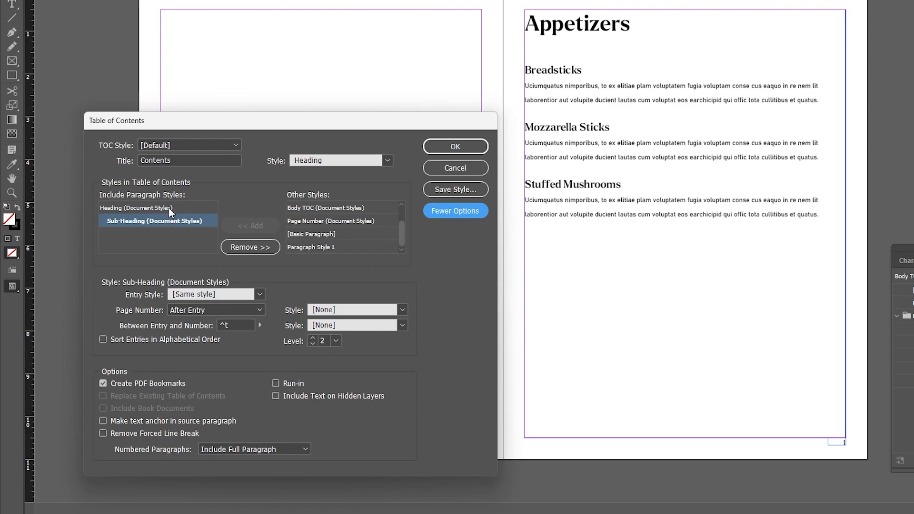
# - Format Heading entries as Sub-Heading and sub-items as Body TOC, then place the contents on the left page
pyautogui.click(136, 208)
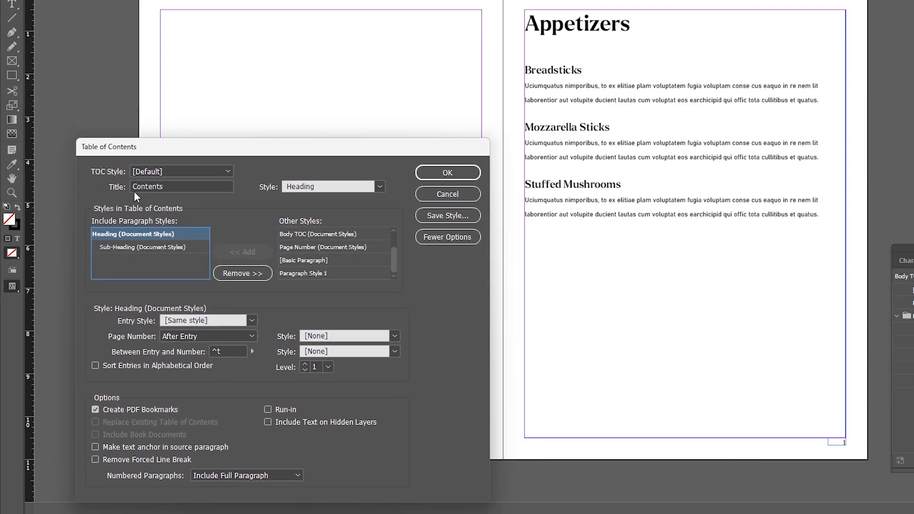
pyautogui.moveTo(206, 299)
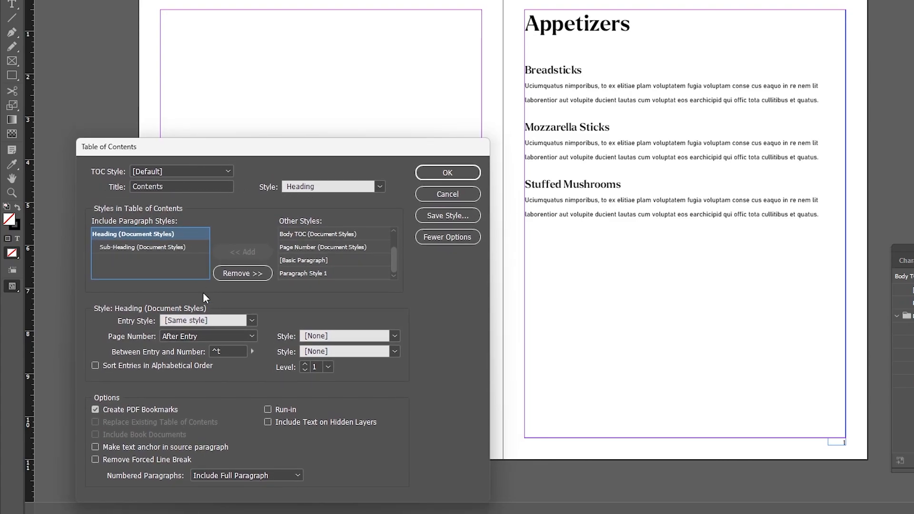
pyautogui.click(252, 320)
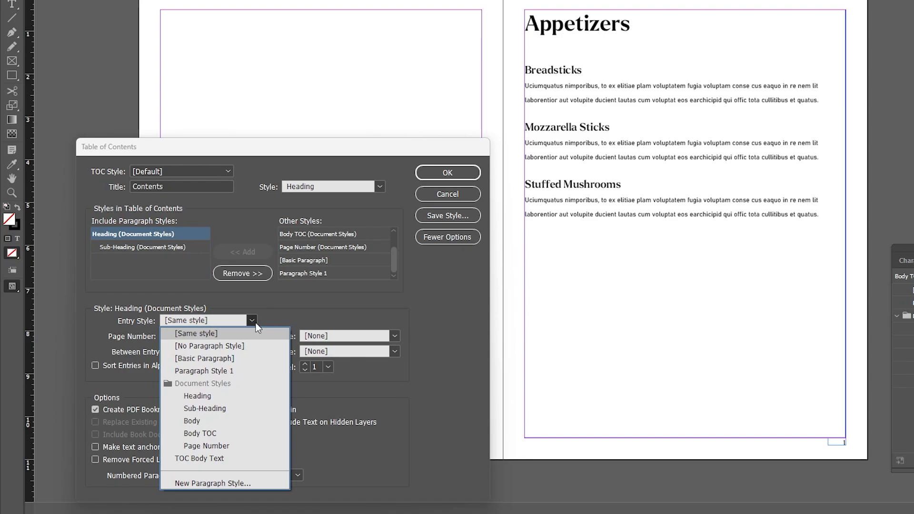
pyautogui.click(205, 408)
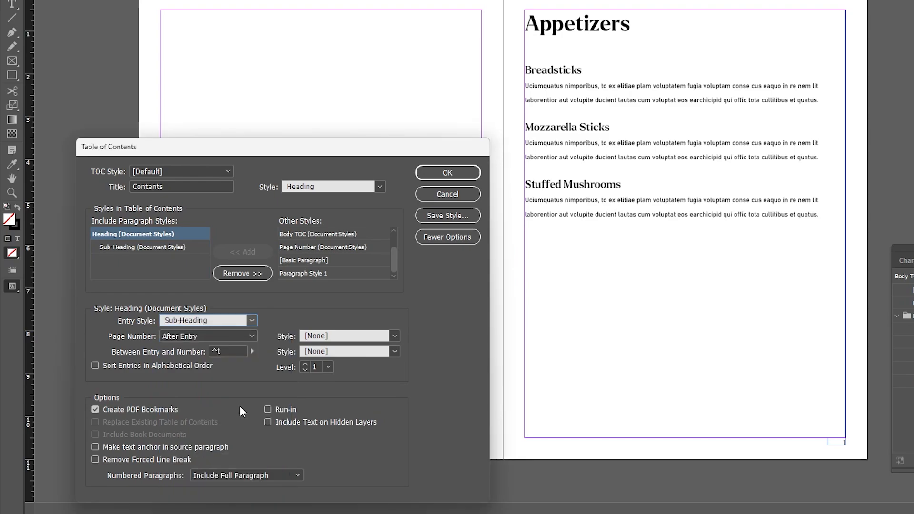
pyautogui.click(146, 248)
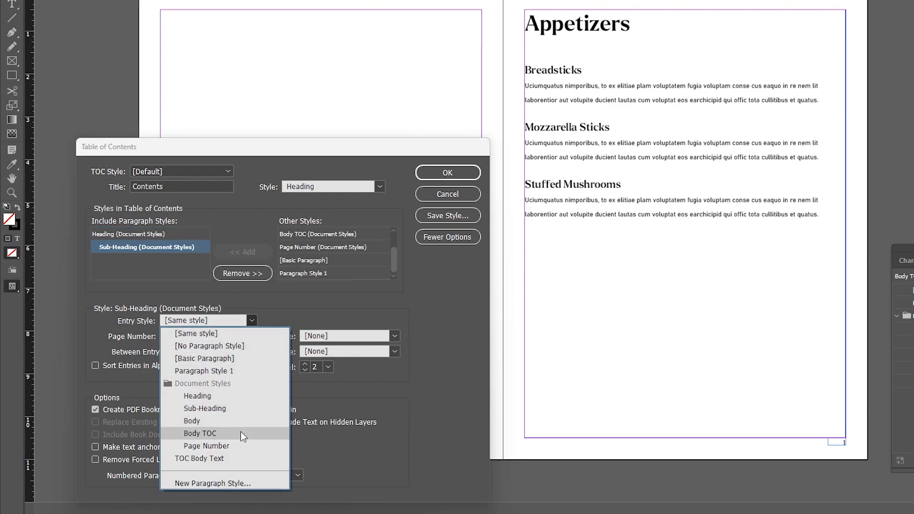
pyautogui.click(200, 434)
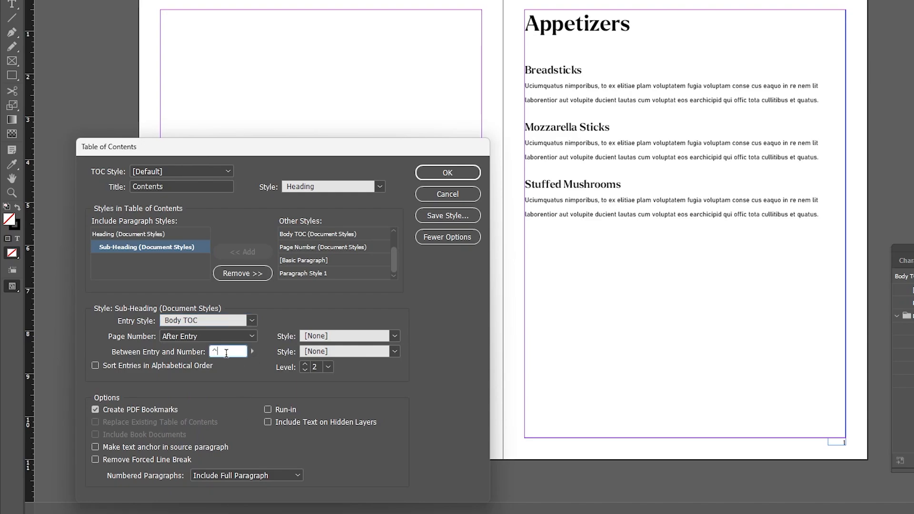
pyautogui.click(251, 352)
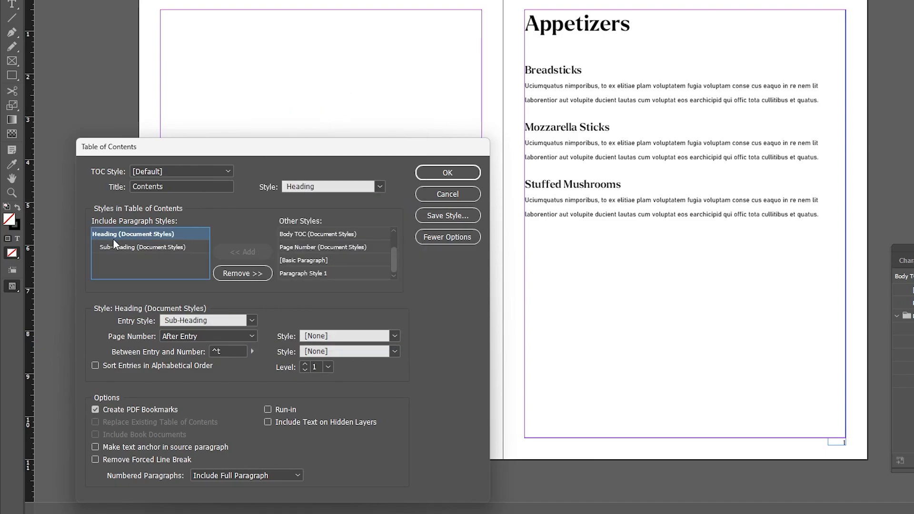
pyautogui.click(251, 351)
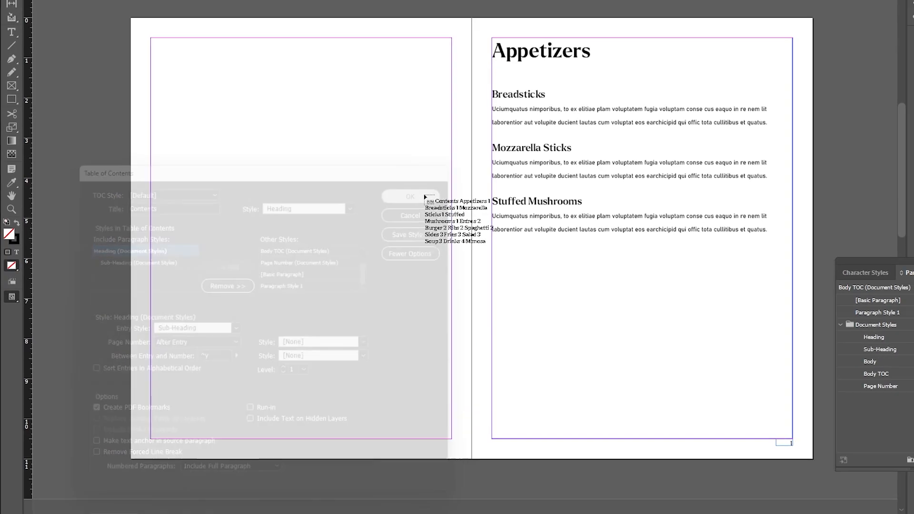
pyautogui.click(409, 196)
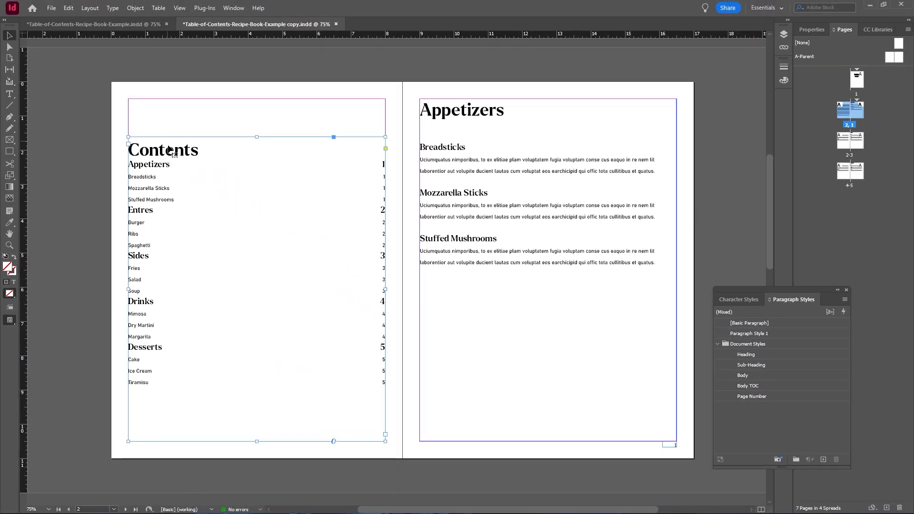
pyautogui.moveTo(210, 159)
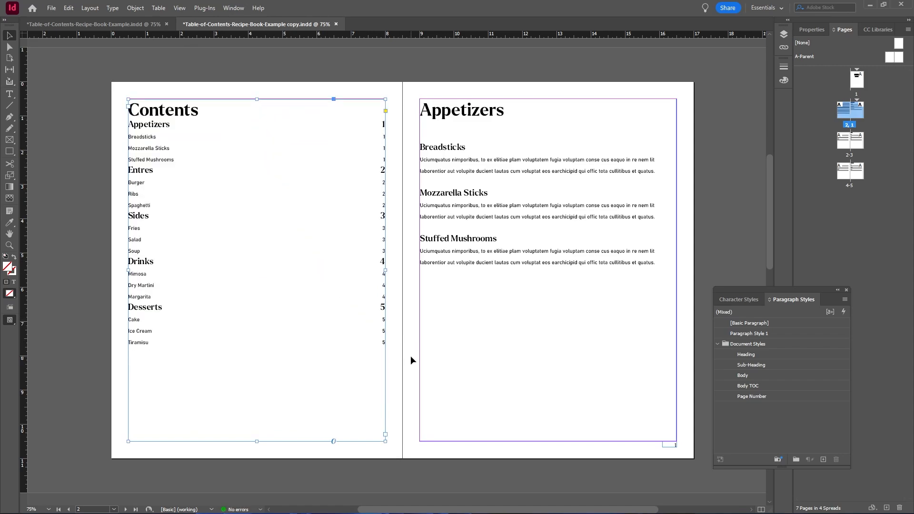
pyautogui.moveTo(398, 267)
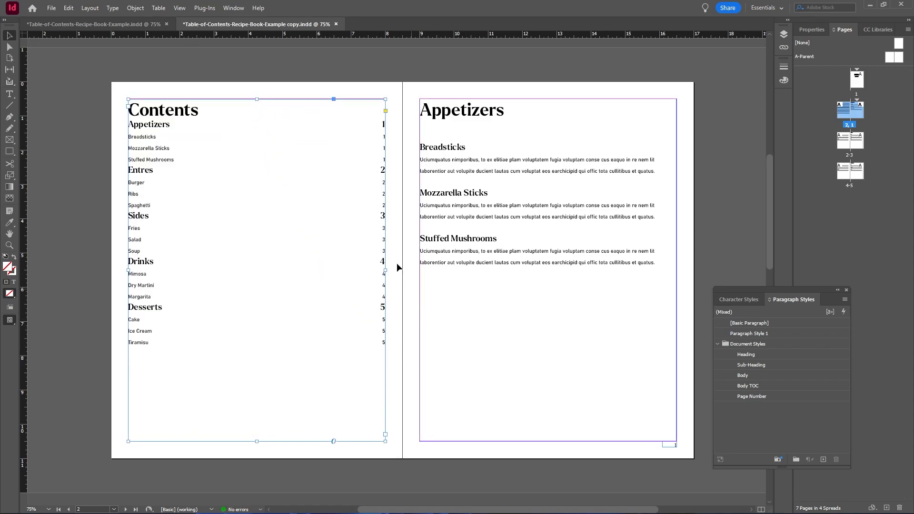
# - Reopen the Body TOC style's settings to adjust its tabs
pyautogui.doubleClick(752, 365)
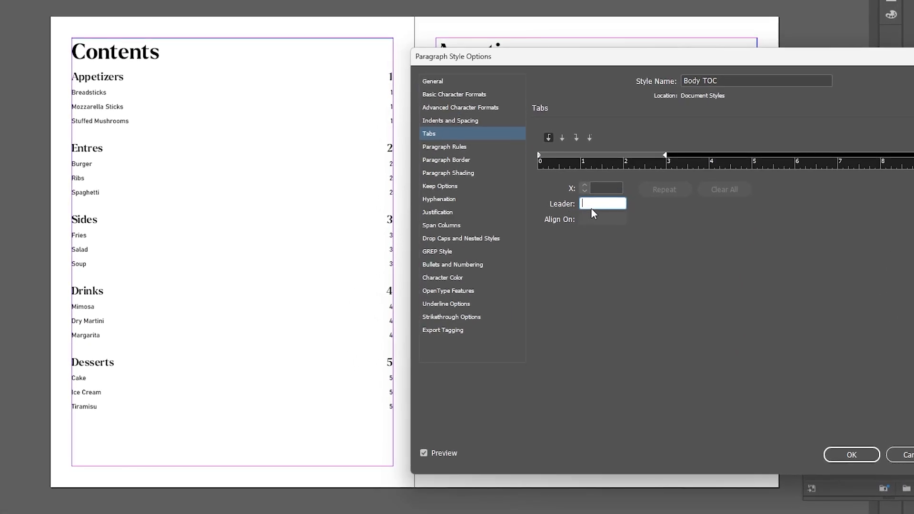
# - Give Body TOC a right tab with a period leader so sub-items run dots to their page numbers
pyautogui.write('.')
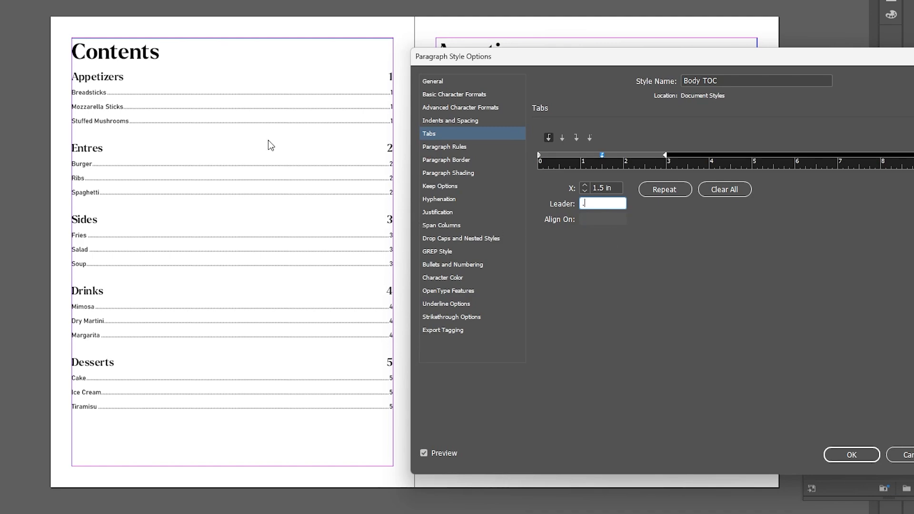
pyautogui.click(665, 189)
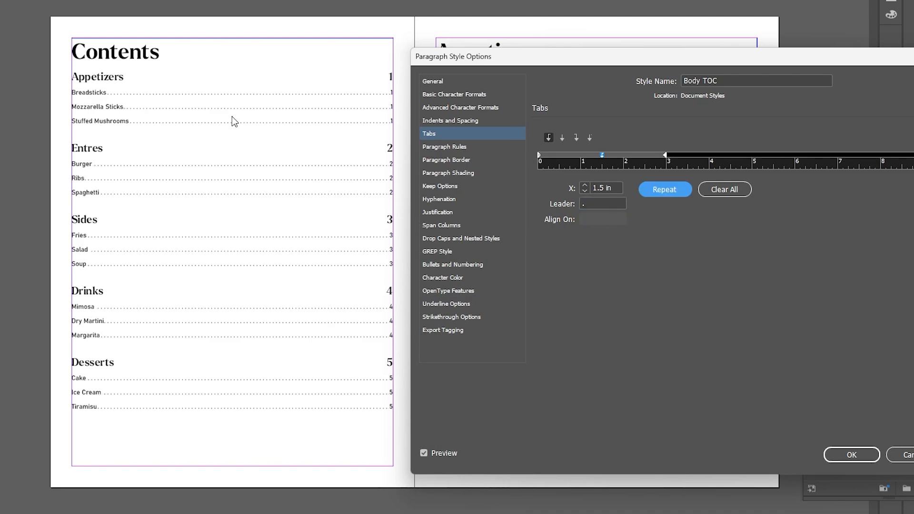
pyautogui.click(603, 204)
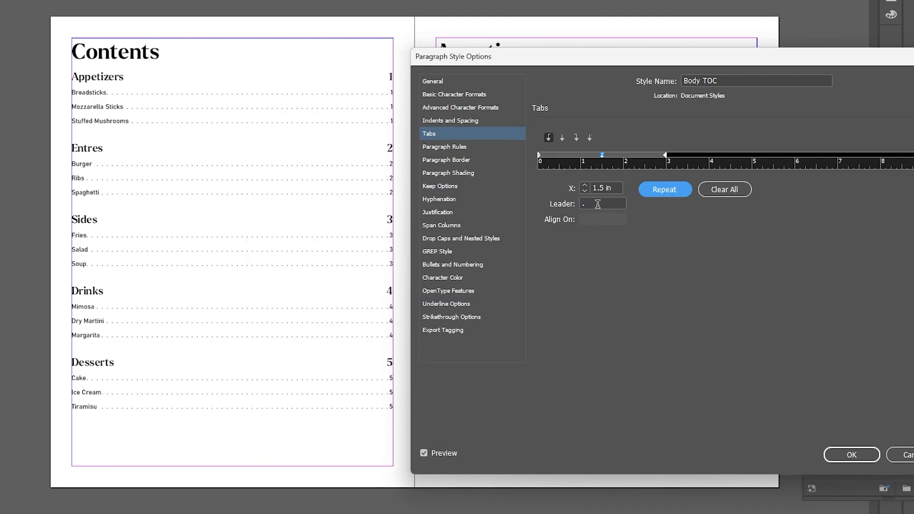
pyautogui.click(851, 455)
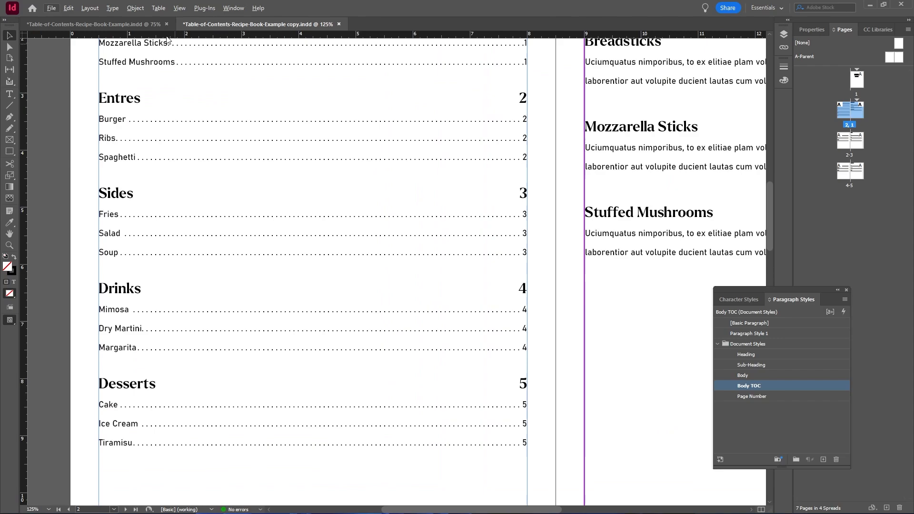
# - Set Between Entry and Number to ^y in the Table of Contents settings and rebuild it
pyautogui.click(90, 7)
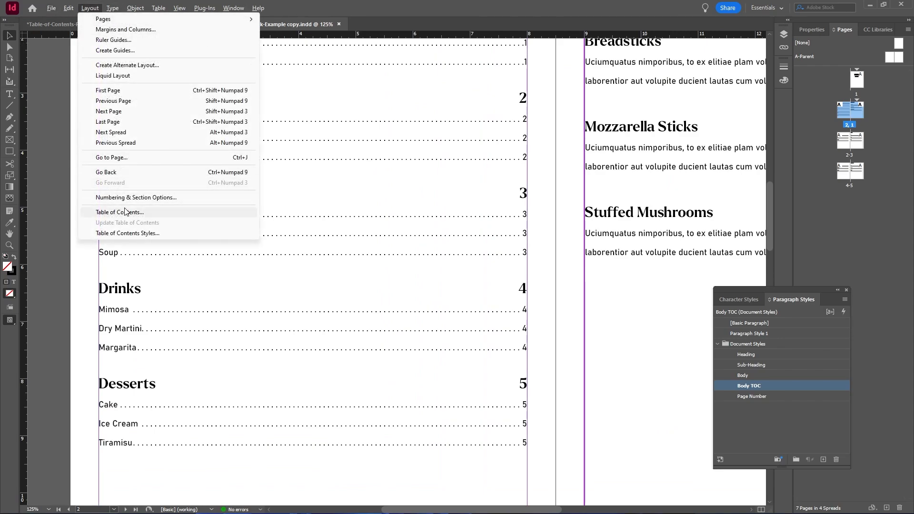
pyautogui.click(120, 212)
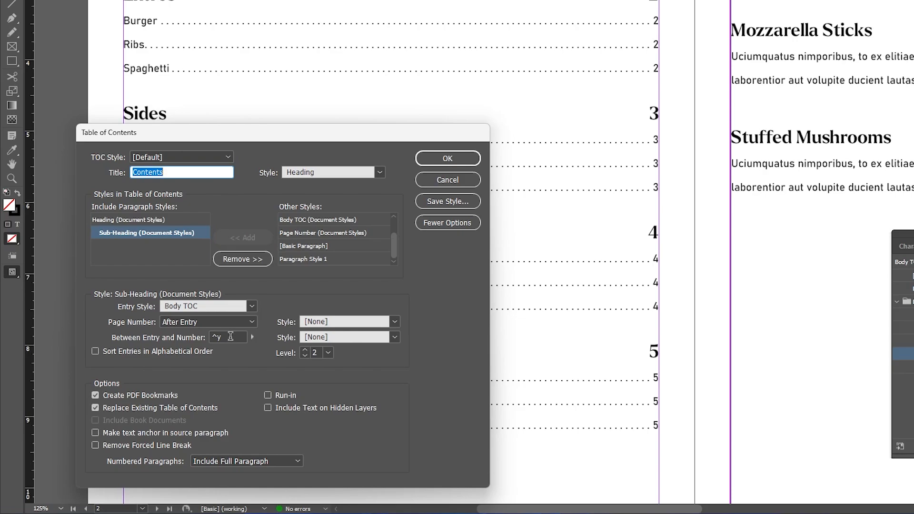
pyautogui.click(228, 337)
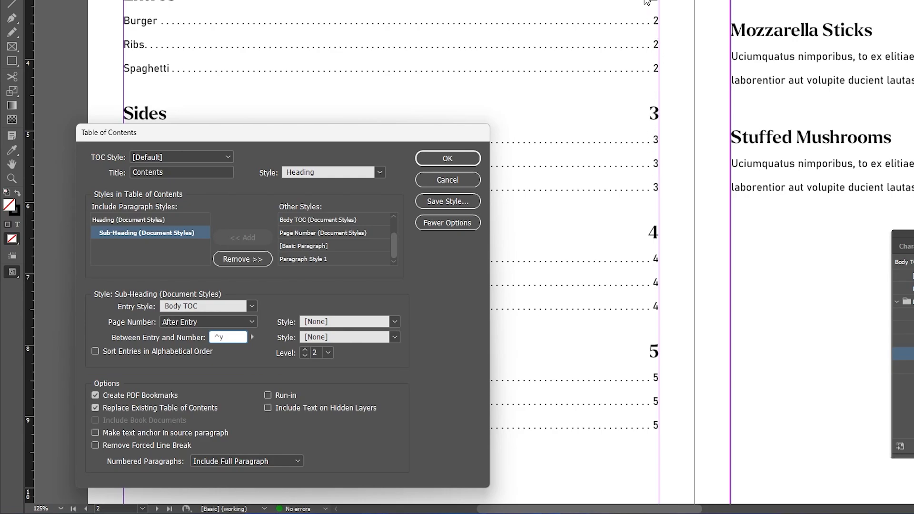
pyautogui.click(228, 337)
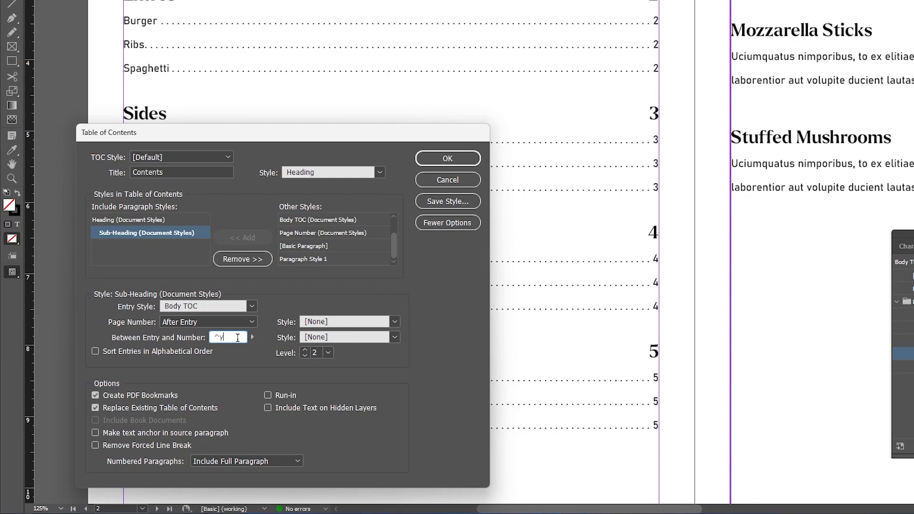
pyautogui.click(447, 159)
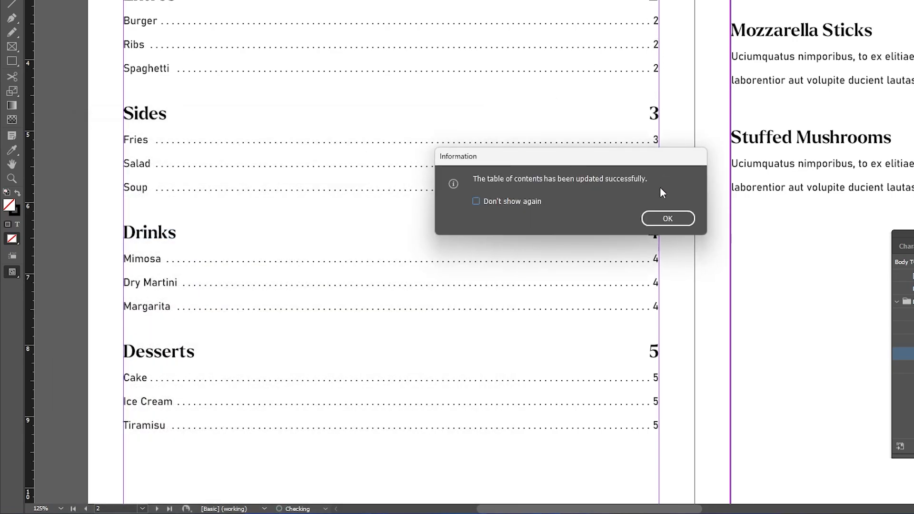
pyautogui.click(668, 218)
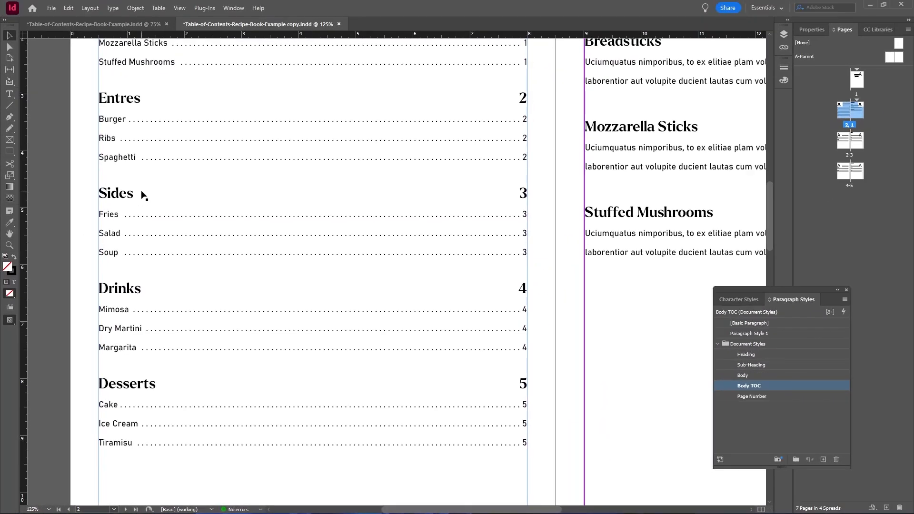
# - Run Update Table of Contents so leaders fill evenly to each page number
pyautogui.click(89, 8)
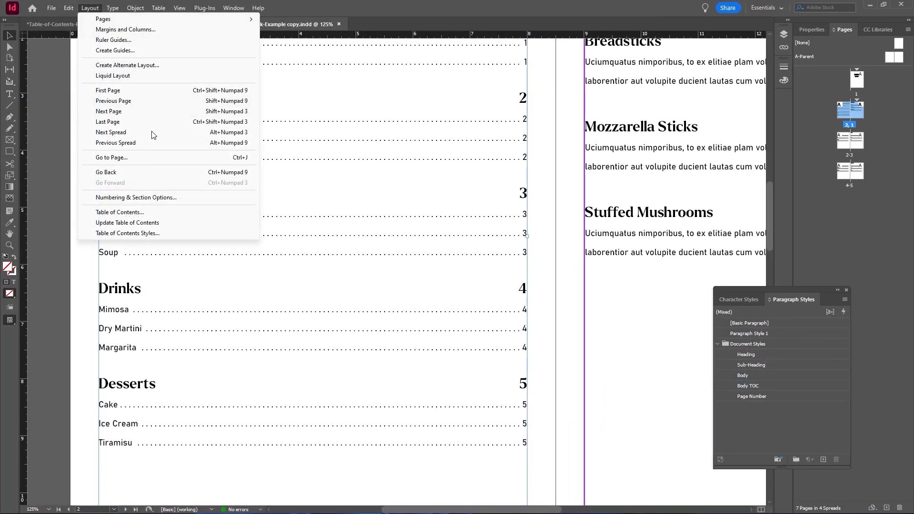
pyautogui.click(127, 222)
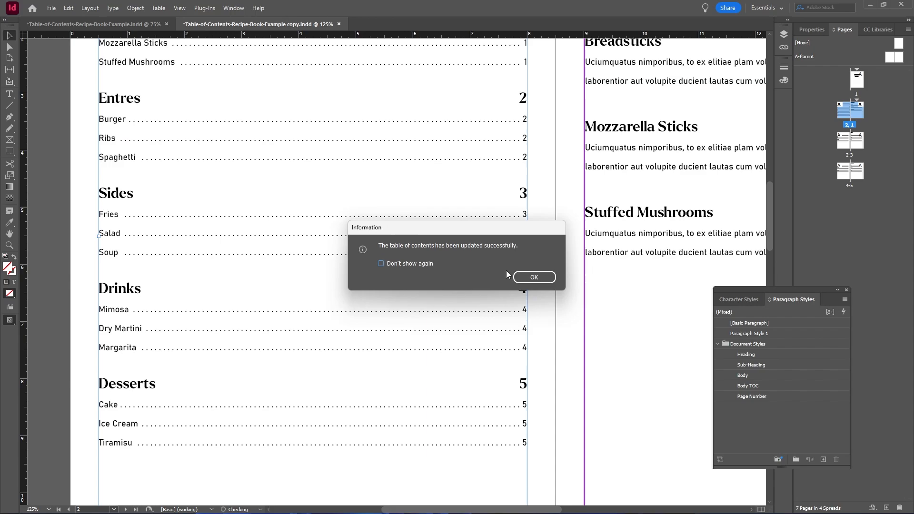
pyautogui.click(533, 276)
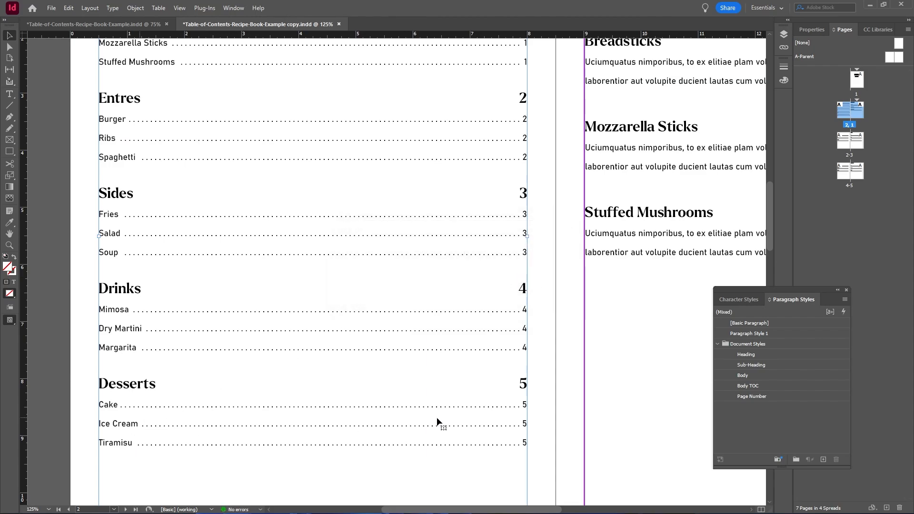
pyautogui.moveTo(173, 65)
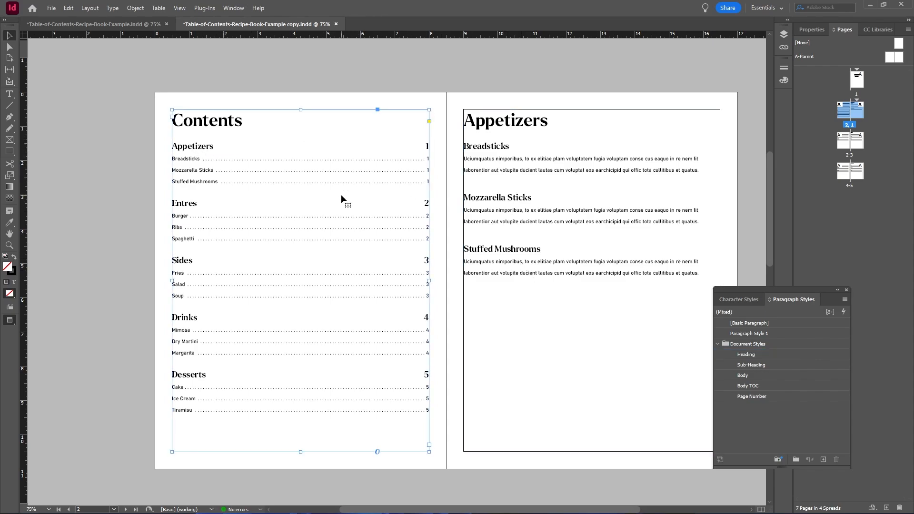
# - Remove page numbers from sub-item entries and give the Sub-Heading style a period leader to its numbers
pyautogui.click(90, 8)
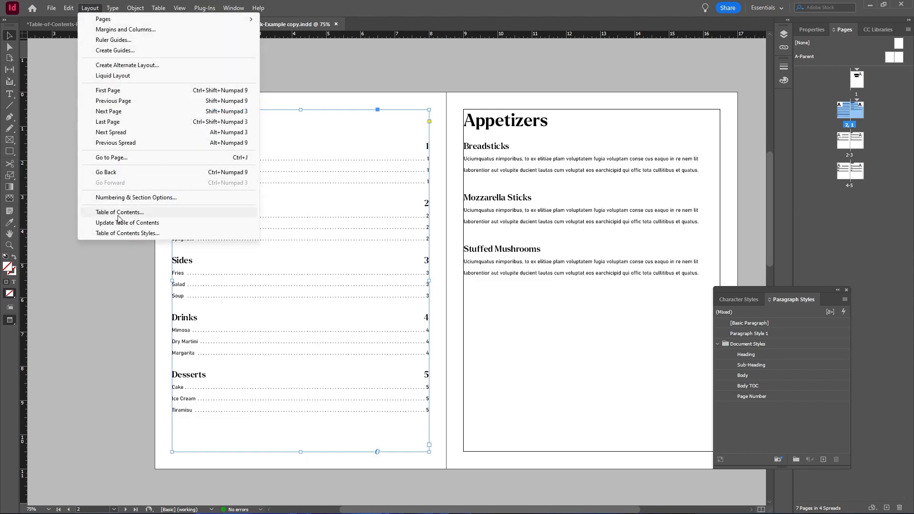
pyautogui.click(120, 211)
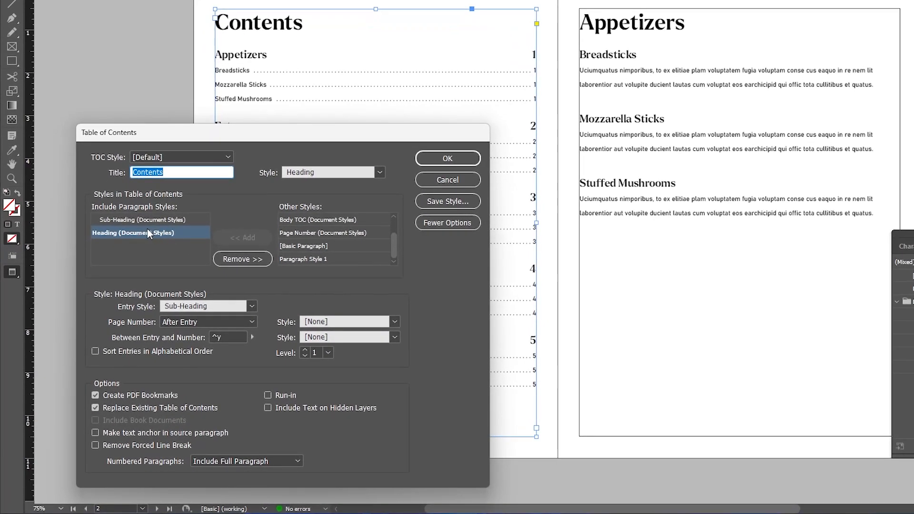
pyautogui.click(208, 322)
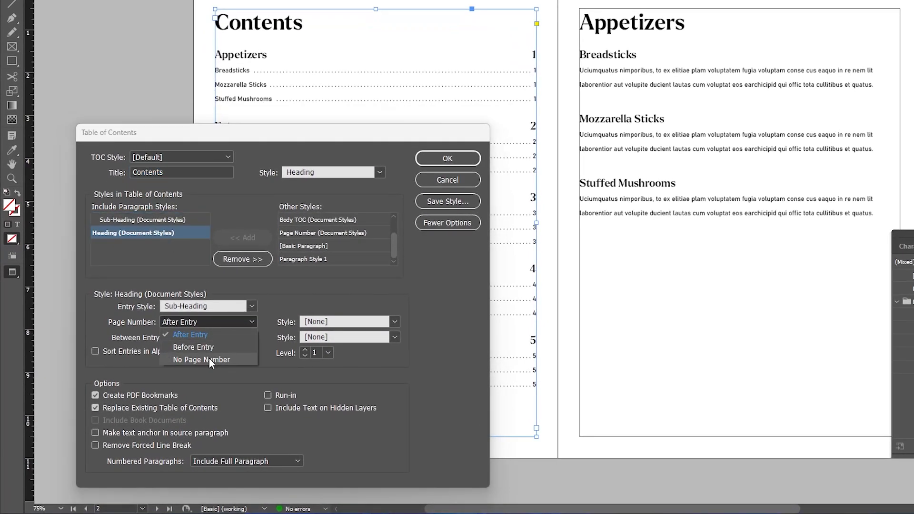
pyautogui.click(447, 158)
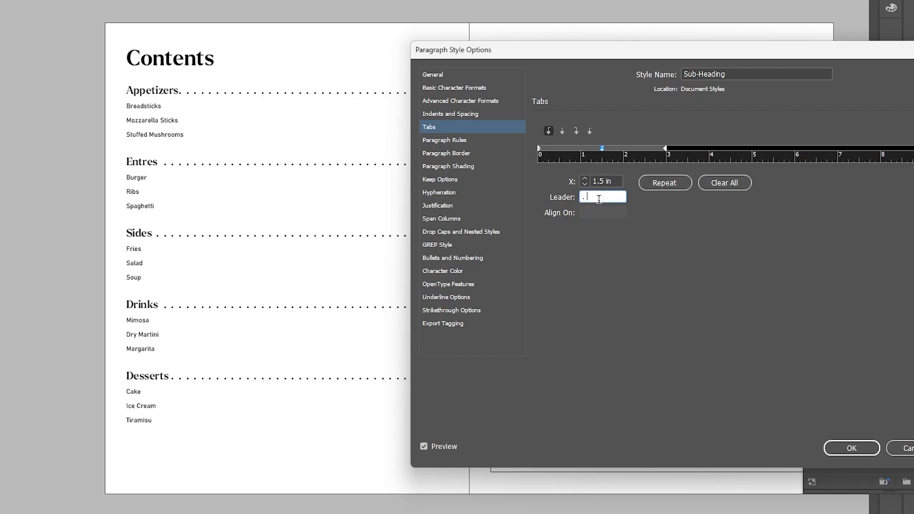
pyautogui.click(851, 447)
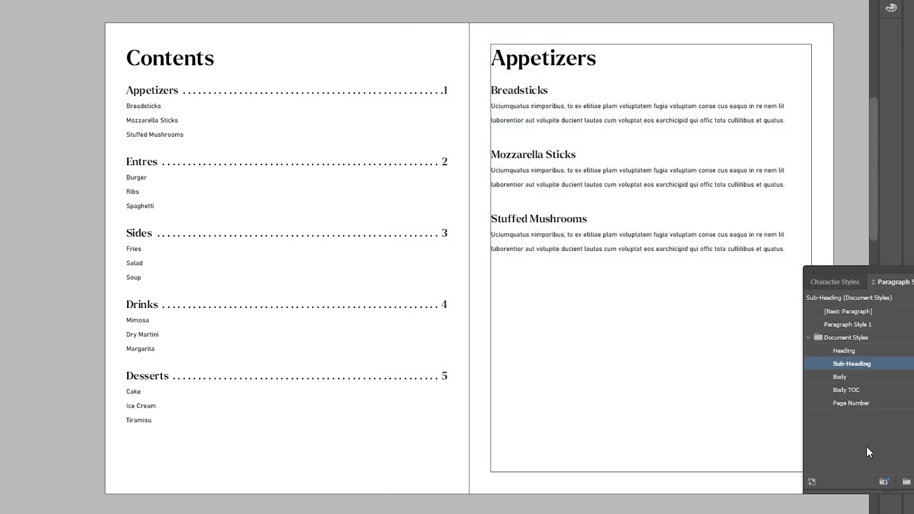